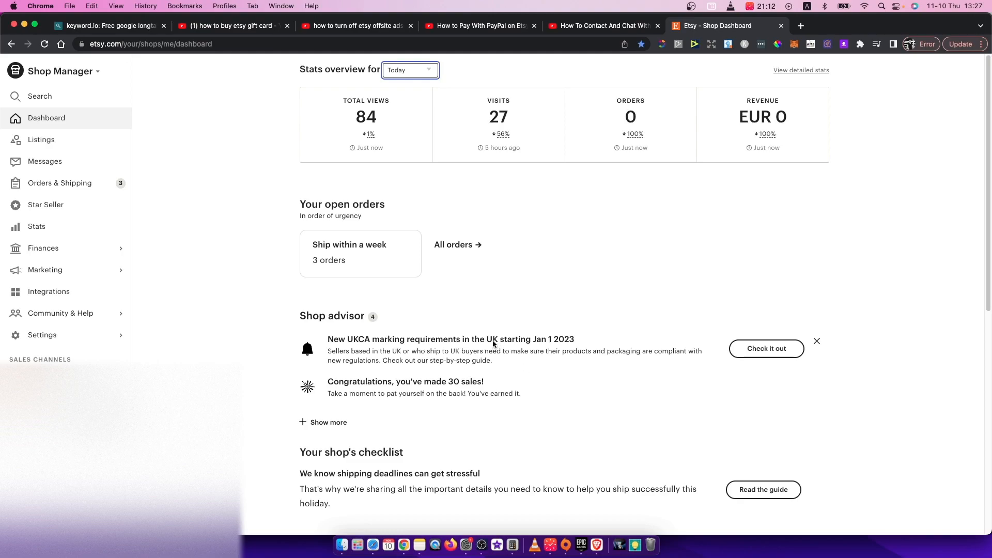
mouse_move(460, 296)
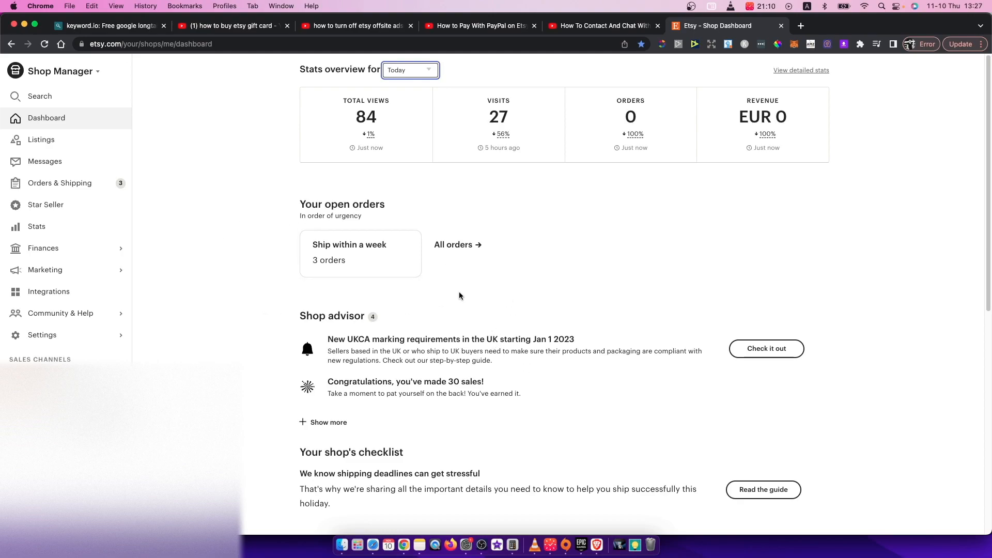
mouse_move(188, 336)
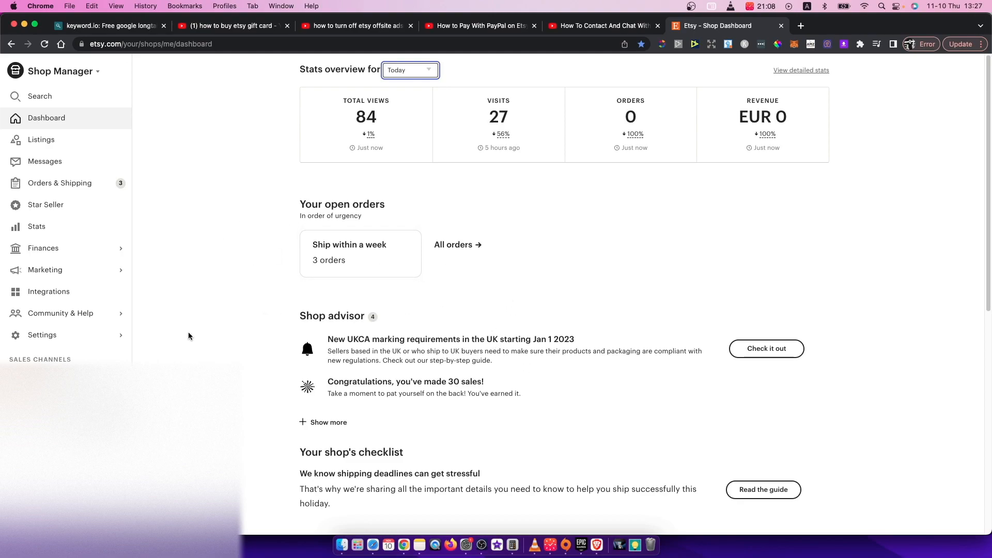
mouse_move(182, 267)
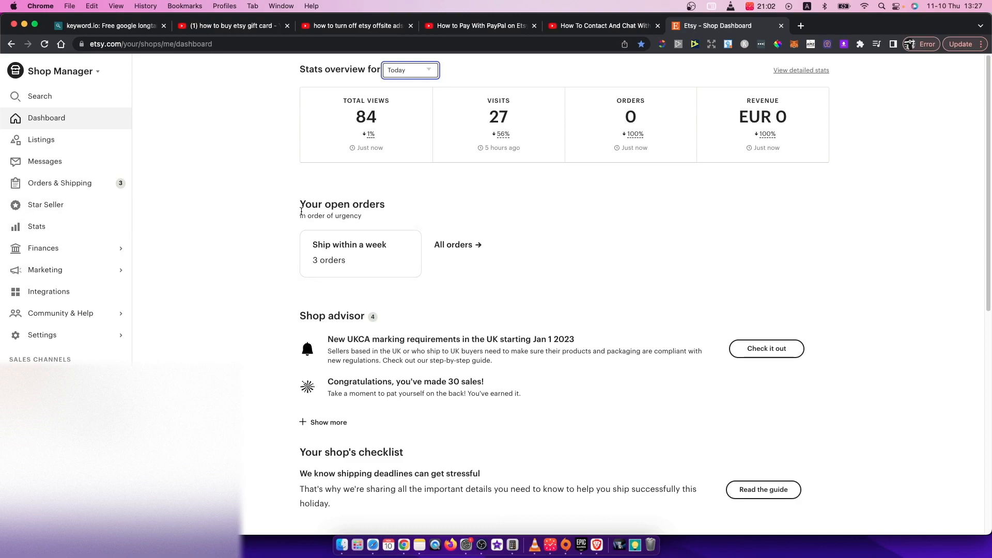
mouse_move(625, 293)
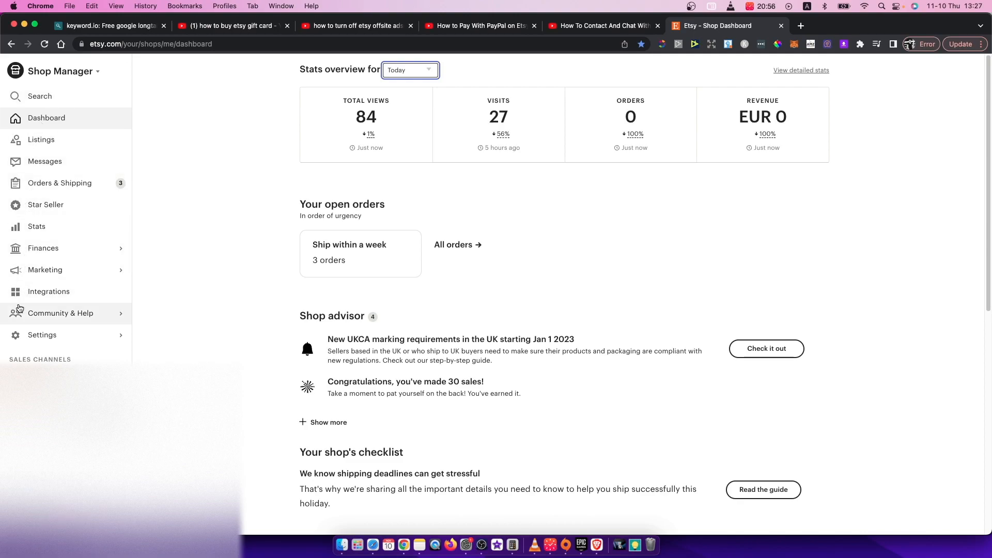
mouse_move(25, 339)
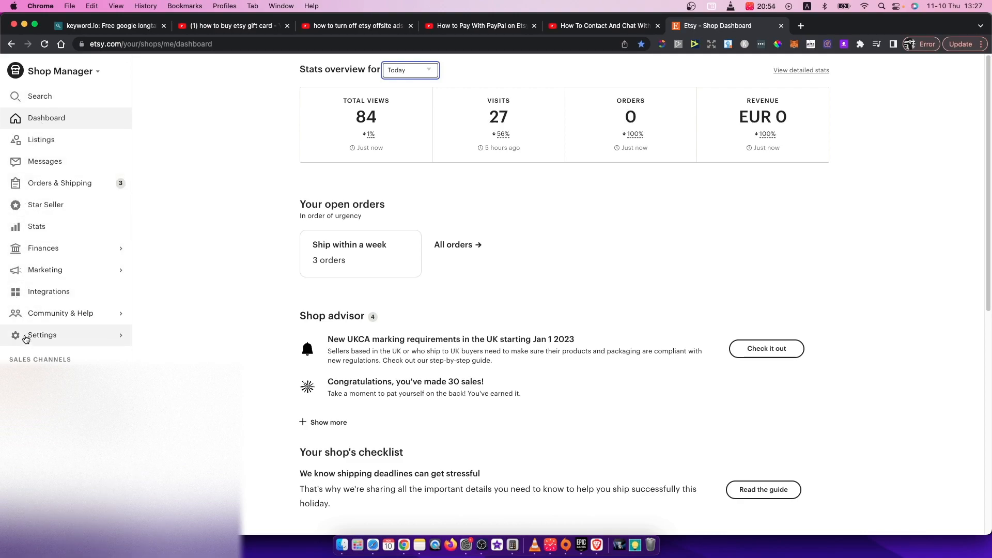
- Navigate Settings > Offsite Ads and request to opt the shop out of Offsite Ads
left_click(42, 335)
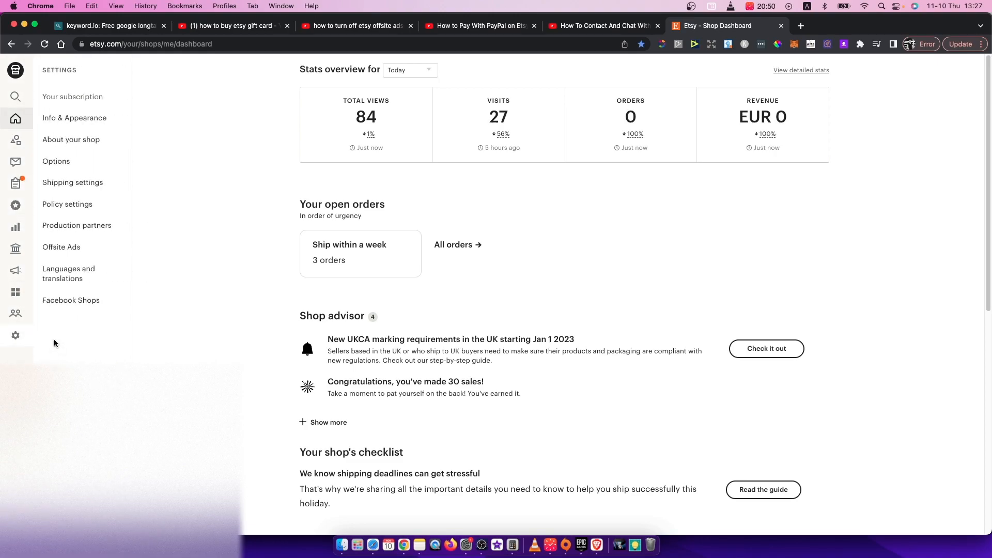
mouse_move(61, 247)
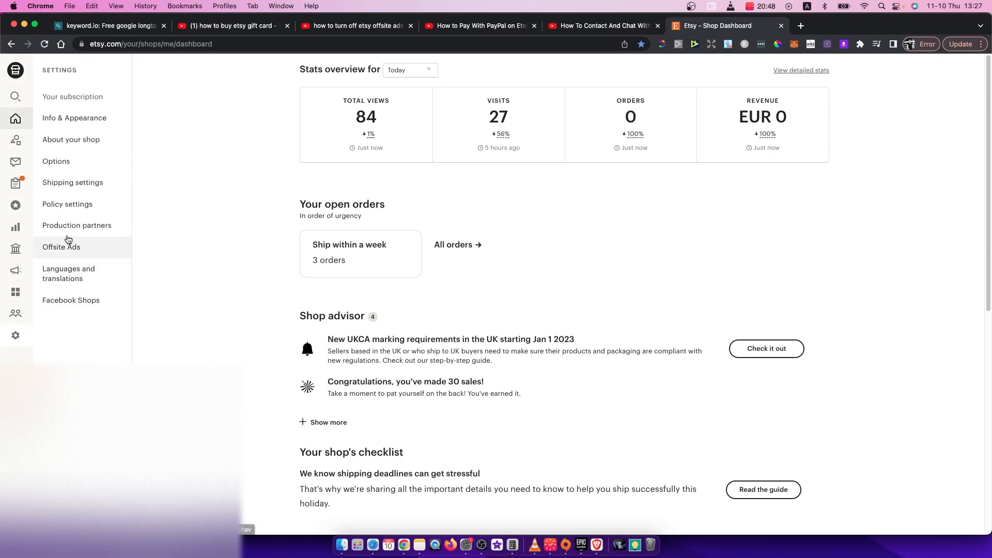
left_click(61, 247)
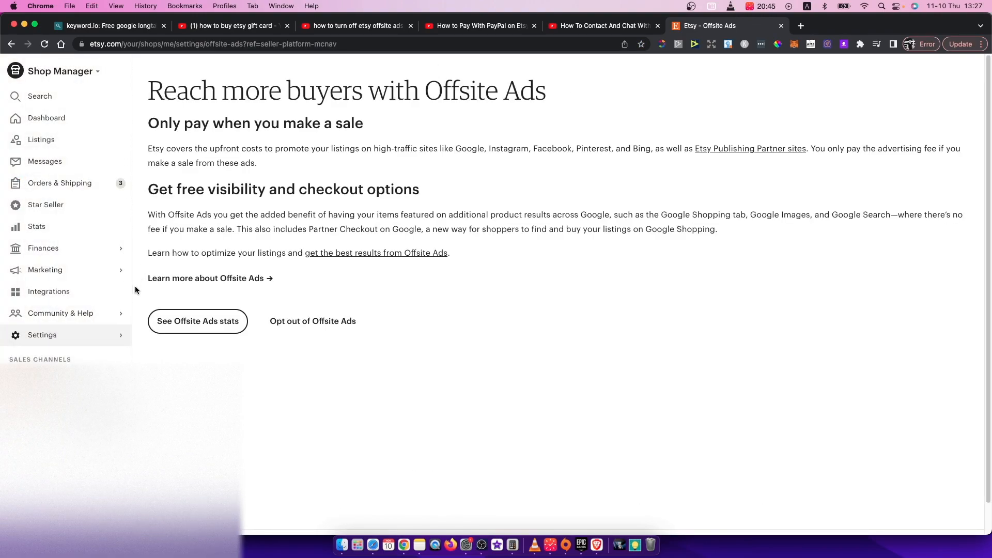
mouse_move(312, 320)
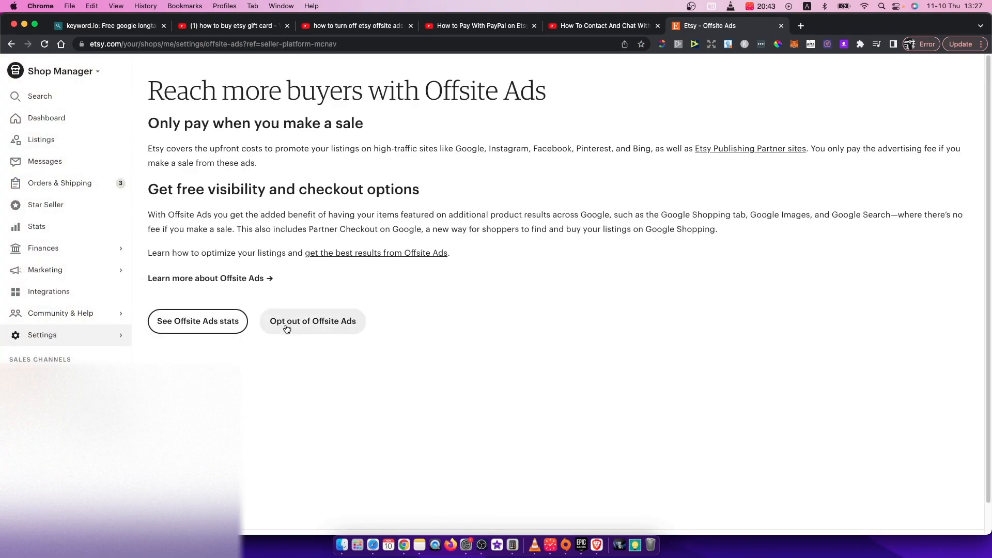
left_click(312, 321)
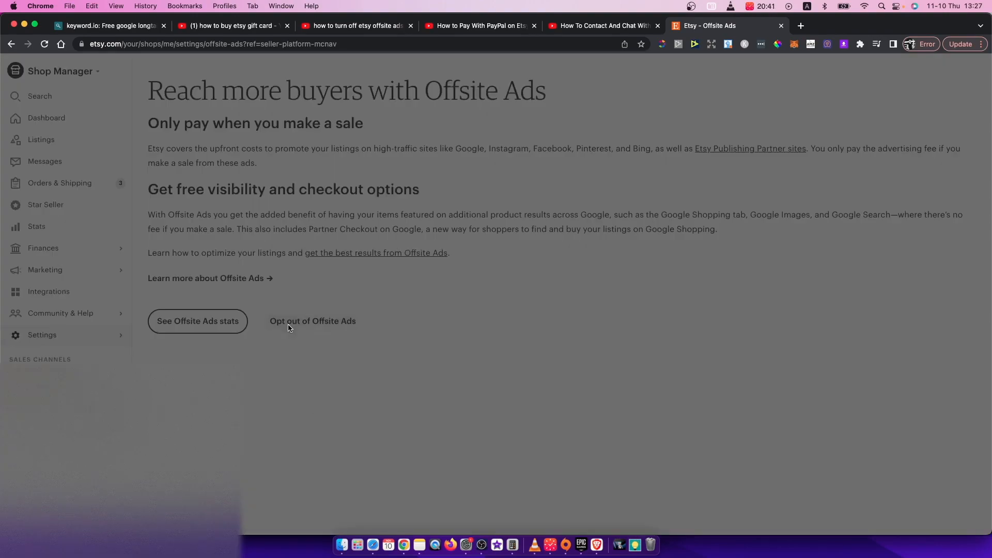
- Confirm the opt-out in the 'A few things to know before you opt out' dialog
left_click(312, 320)
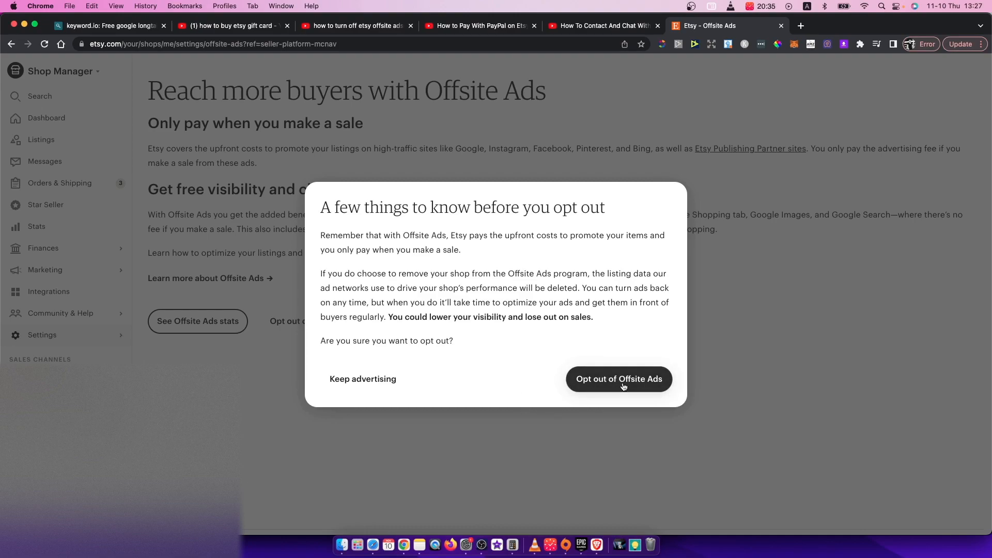
mouse_move(503, 429)
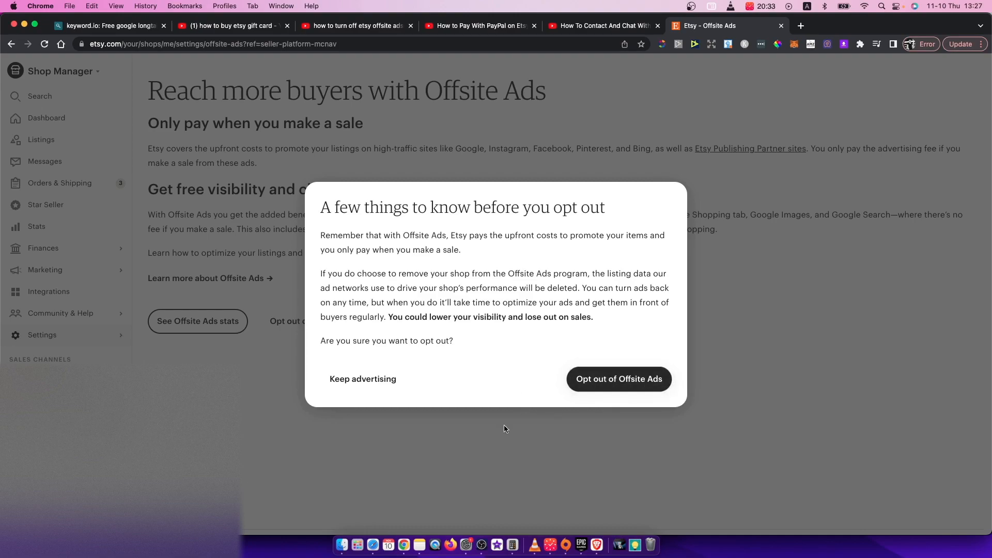
left_click(363, 380)
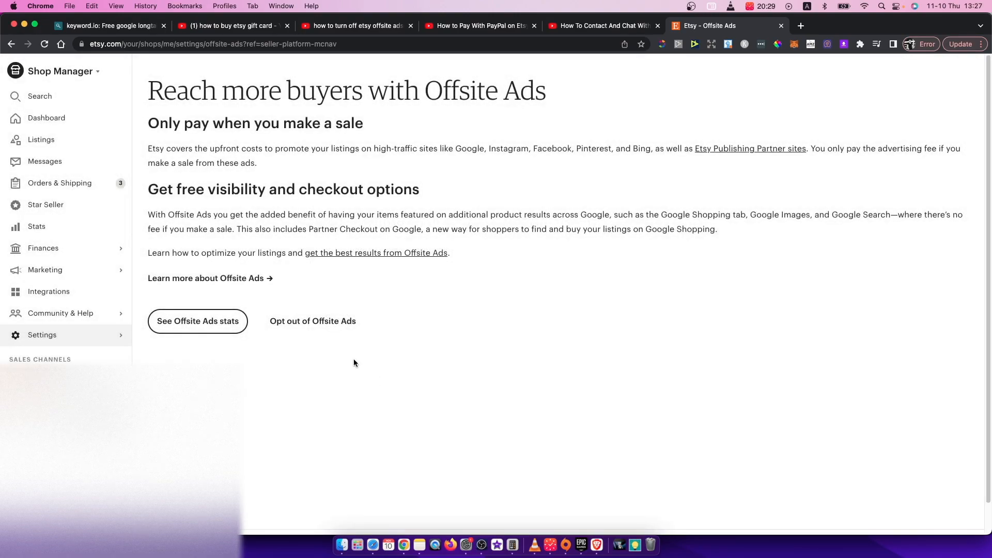
mouse_move(498, 353)
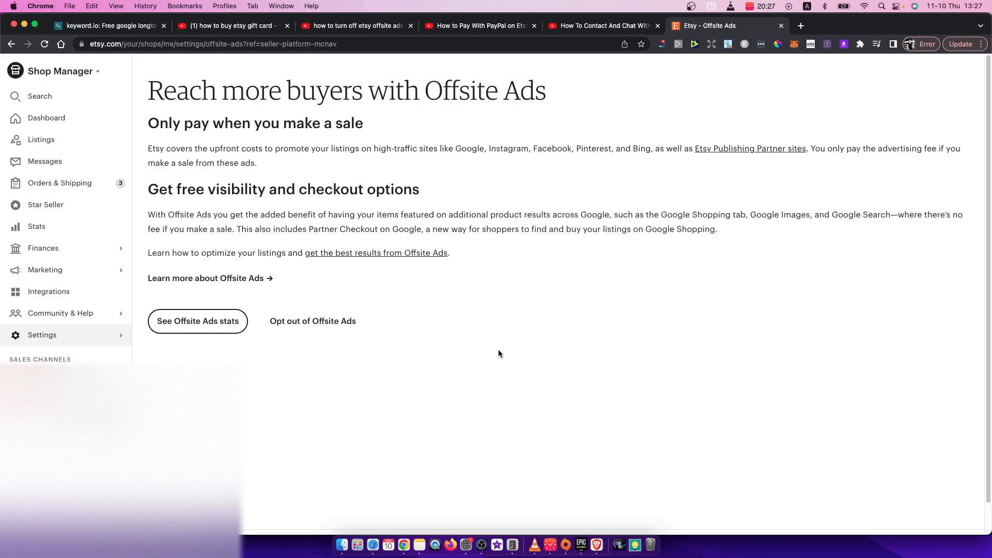
mouse_move(472, 409)
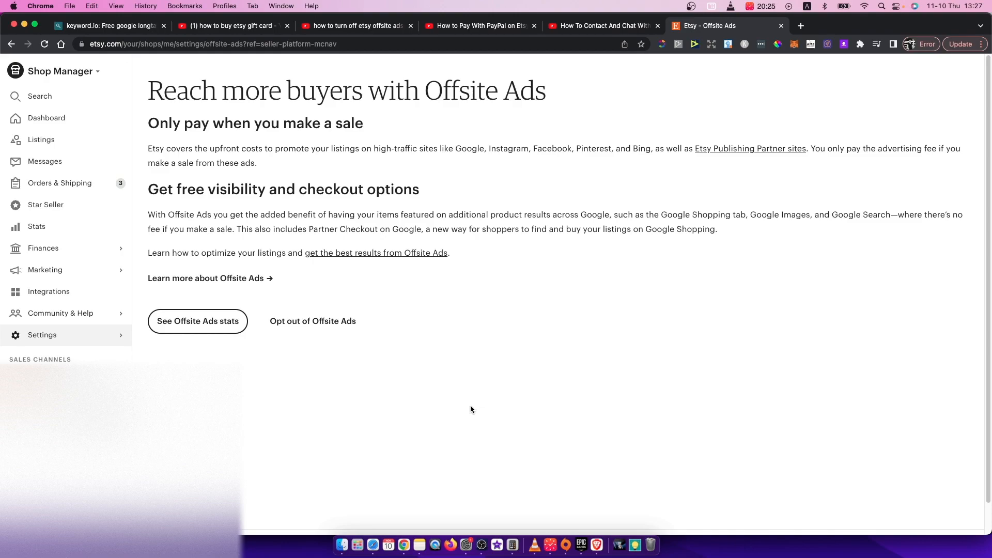
mouse_move(478, 489)
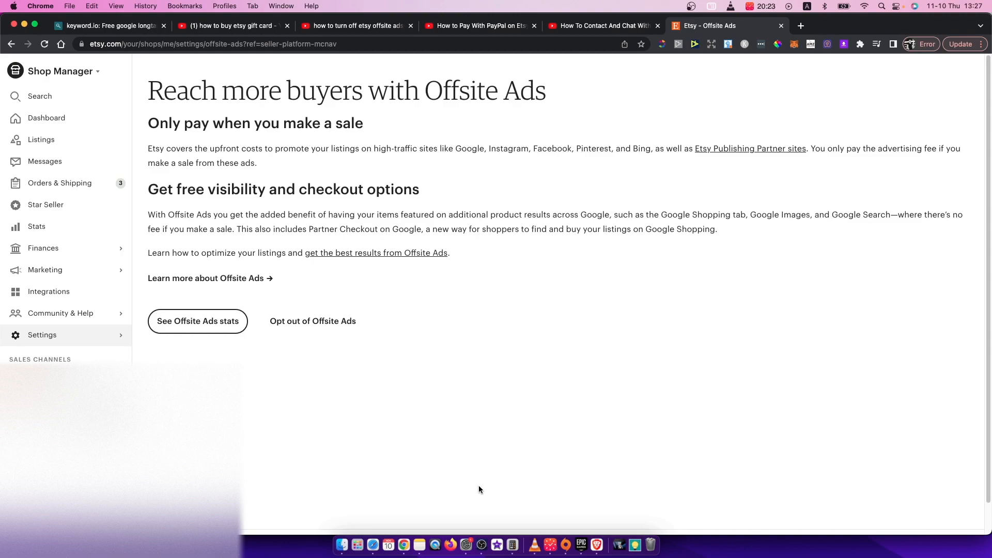